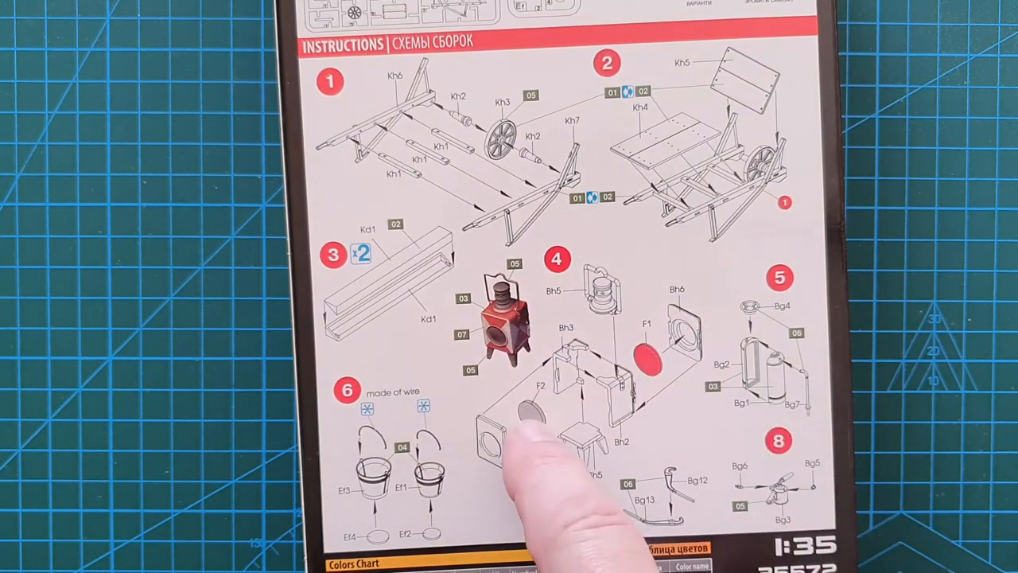
mouse_move(540, 477)
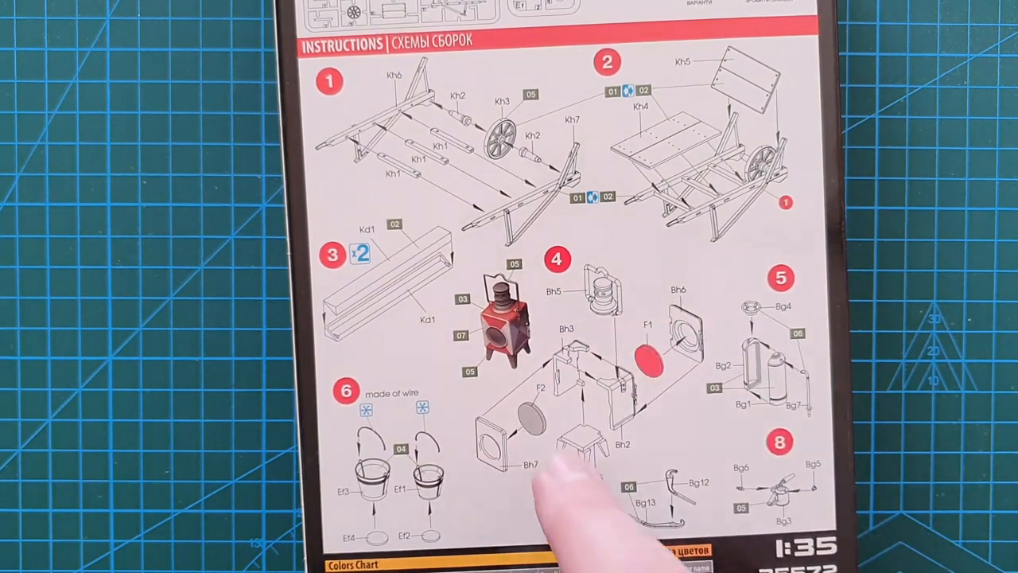